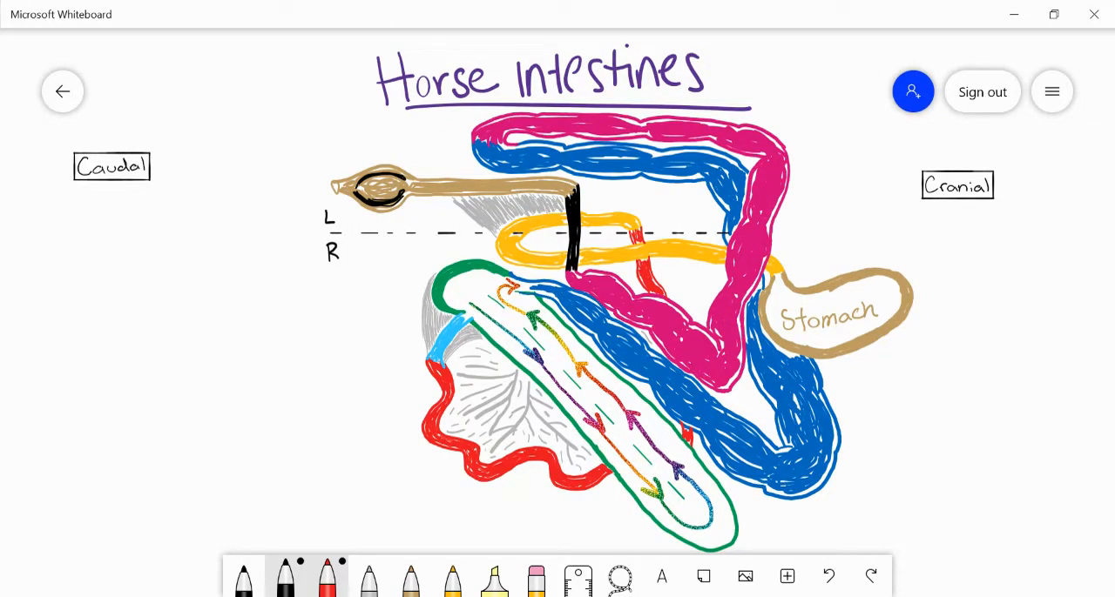
Step: Begin a black ink stroke in the empty space left of the intestines diagram
click(286, 575)
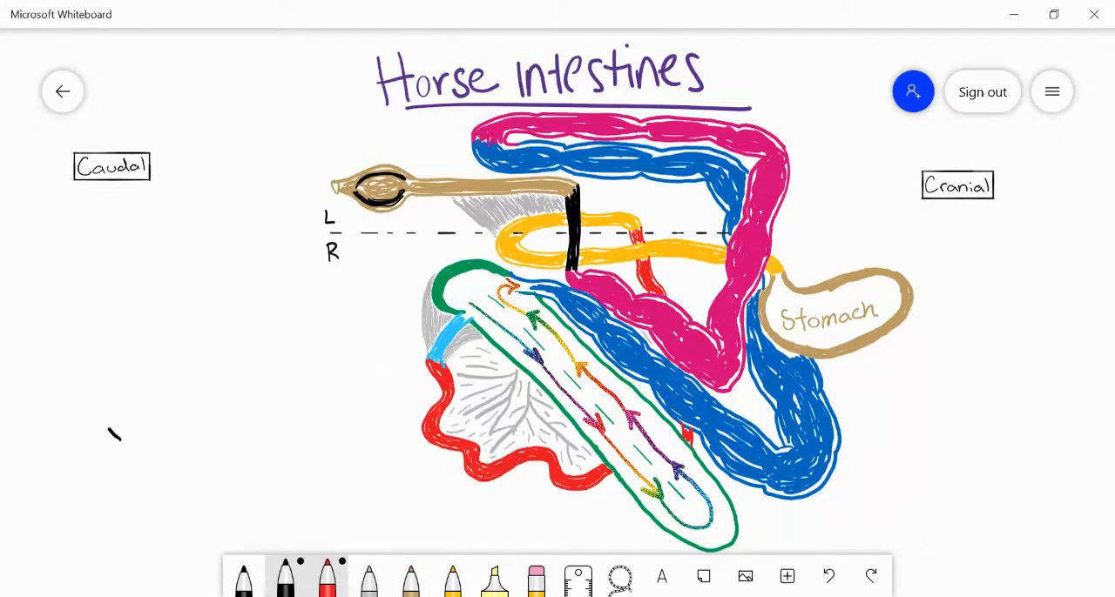
drag(114, 444, 126, 279)
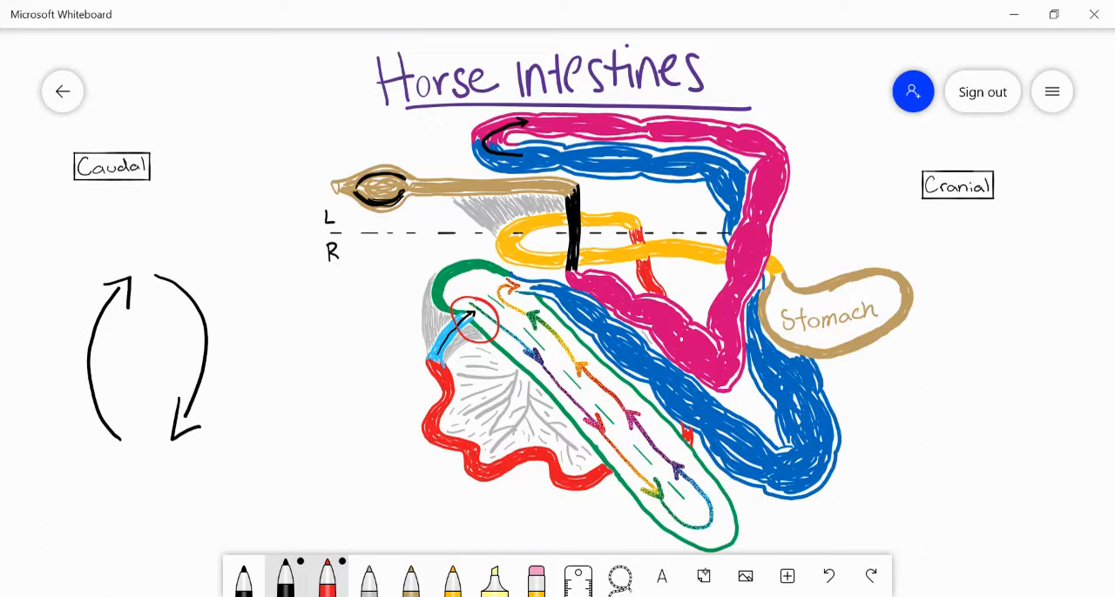
Step: Draw black flow arrows: upward at the colon's top, along its top edge, then down its right side toward the stomach
drag(462, 171, 461, 131)
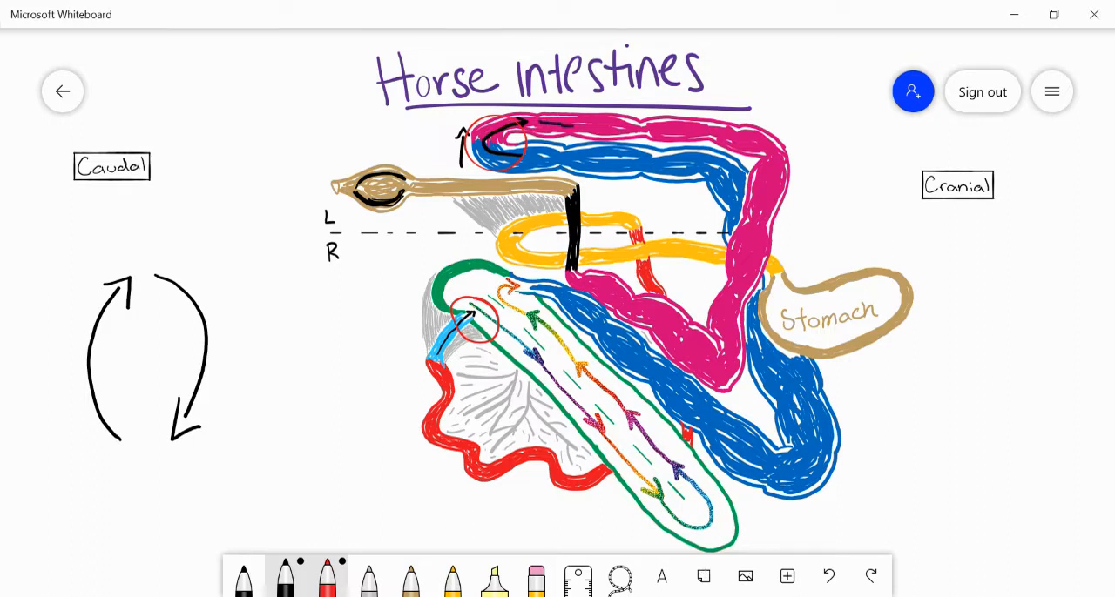
drag(531, 136, 753, 132)
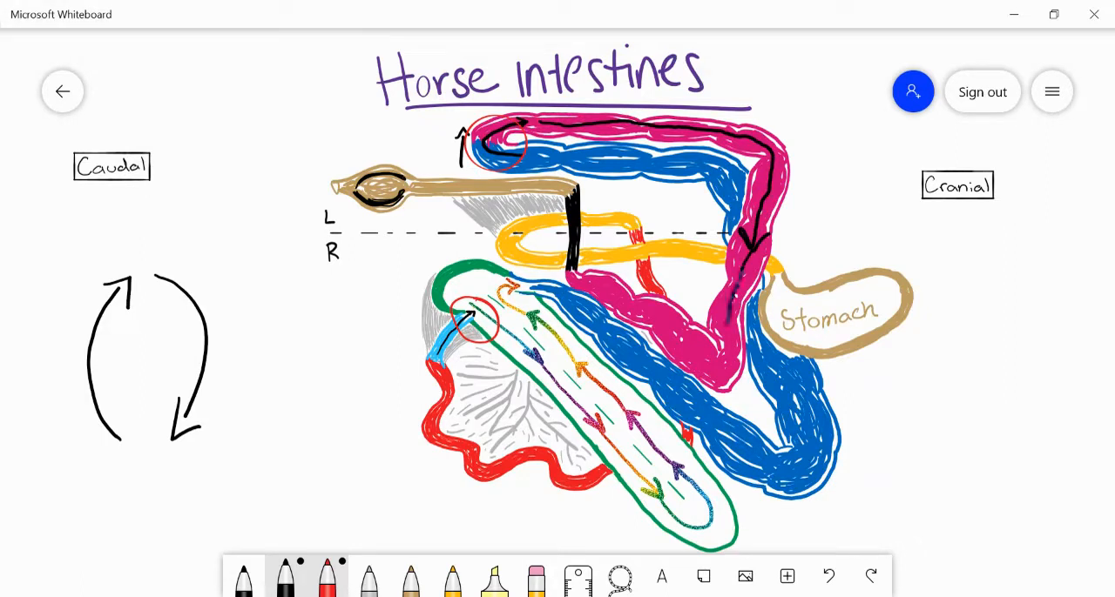
drag(749, 261, 714, 357)
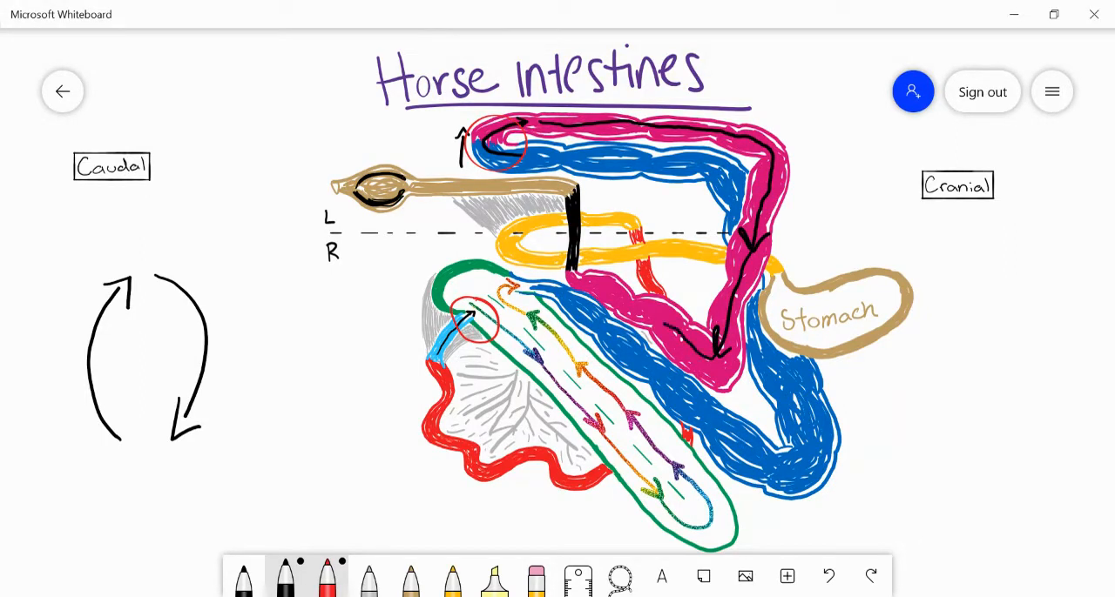